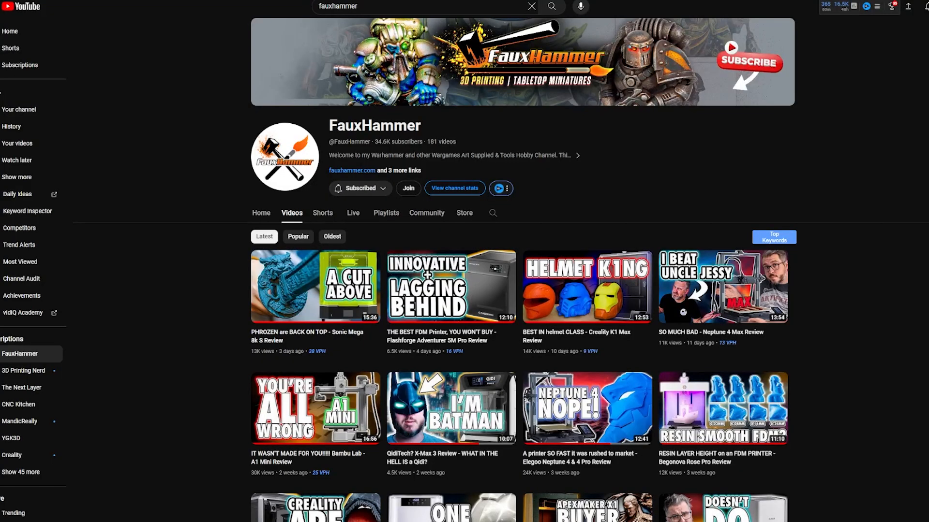
# - Review the fan shroud's ASA FDM 3D printing quote, then open the email's flagged thin-wall image
pyautogui.scroll(-3)
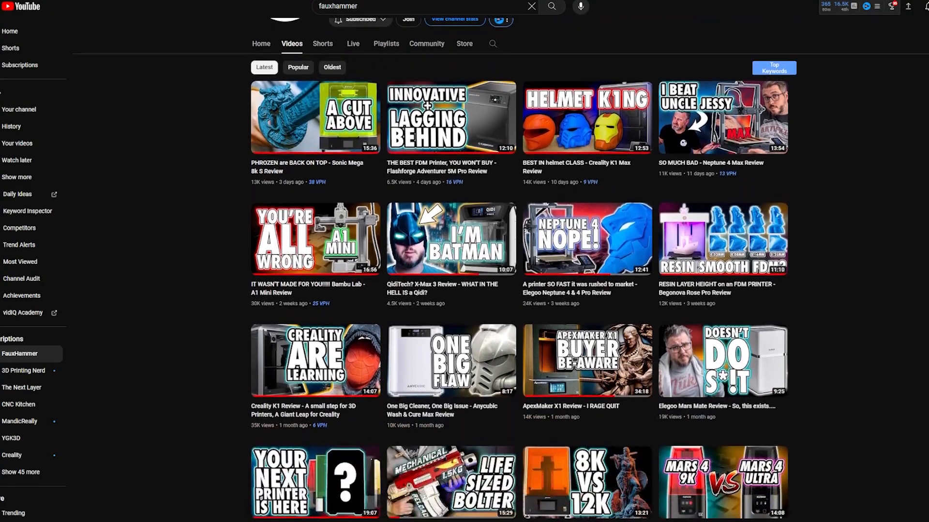
pyautogui.scroll(-3)
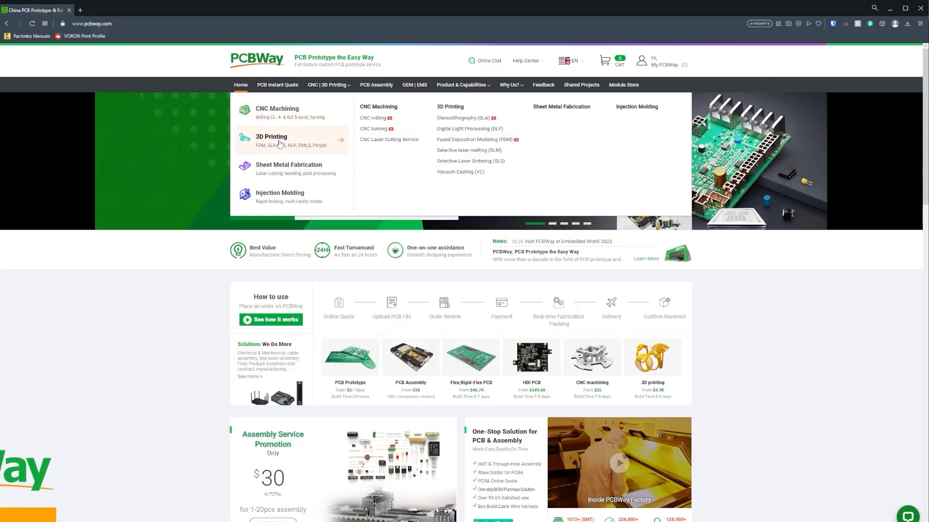
pyautogui.click(271, 137)
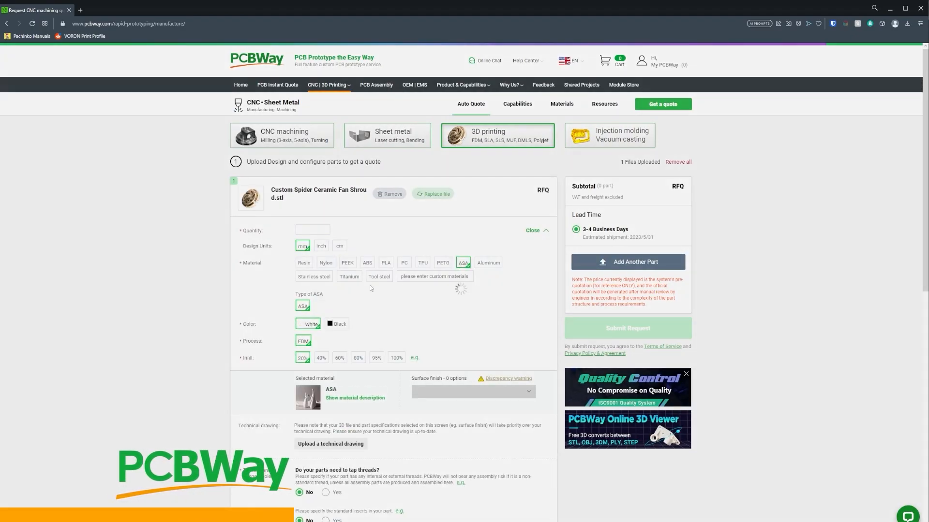
pyautogui.click(349, 276)
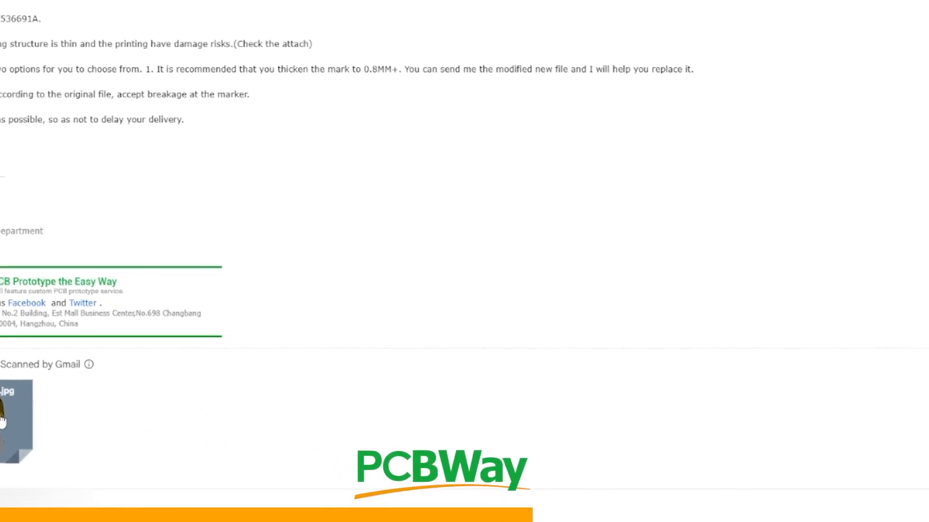
pyautogui.click(17, 423)
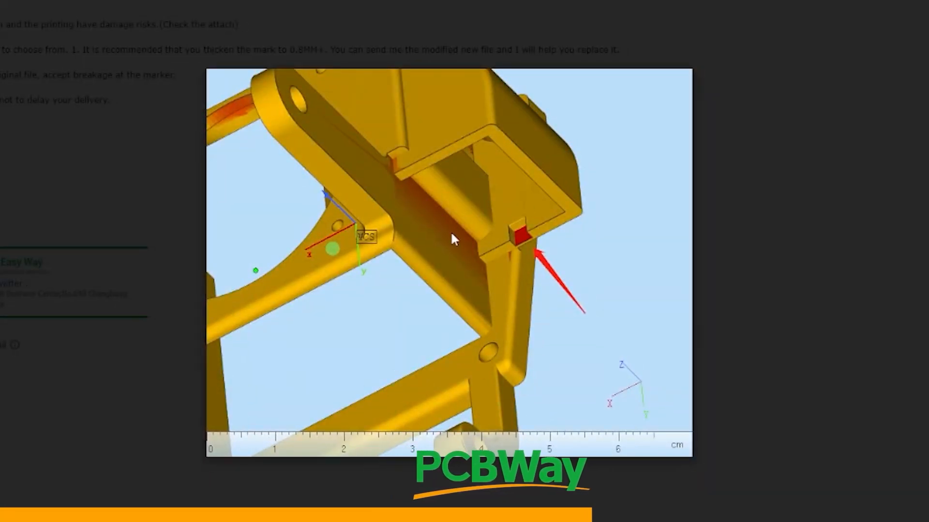